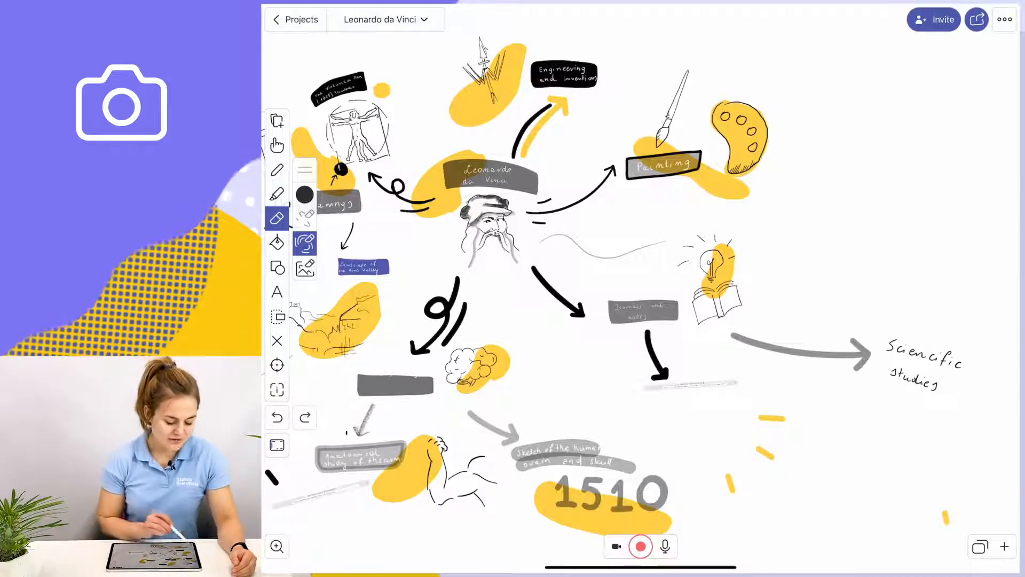
# Step: Insert an existing image from the All Photos album, choosing the Mona Lisa picture
pyautogui.click(277, 119)
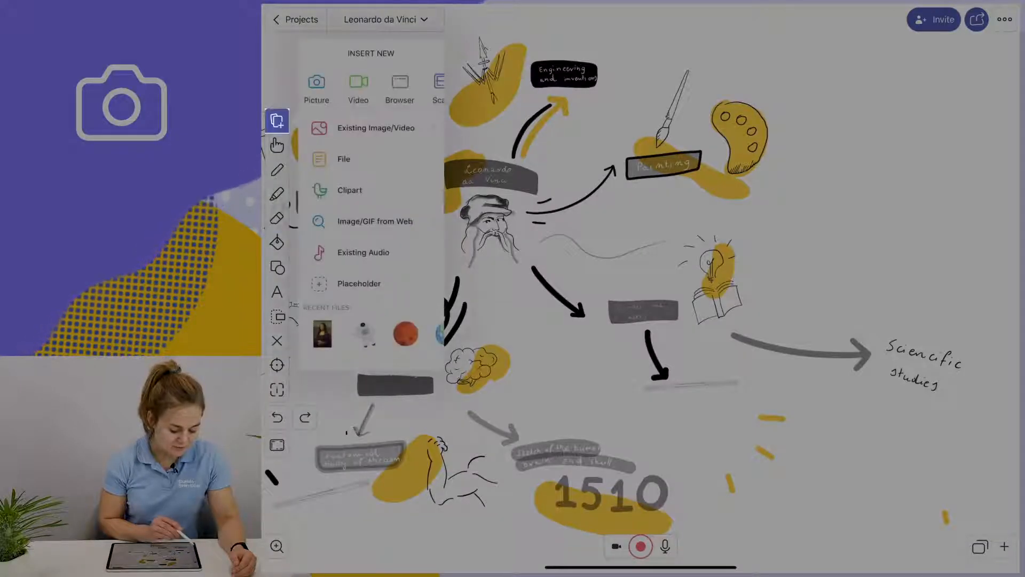
pyautogui.moveTo(370, 128)
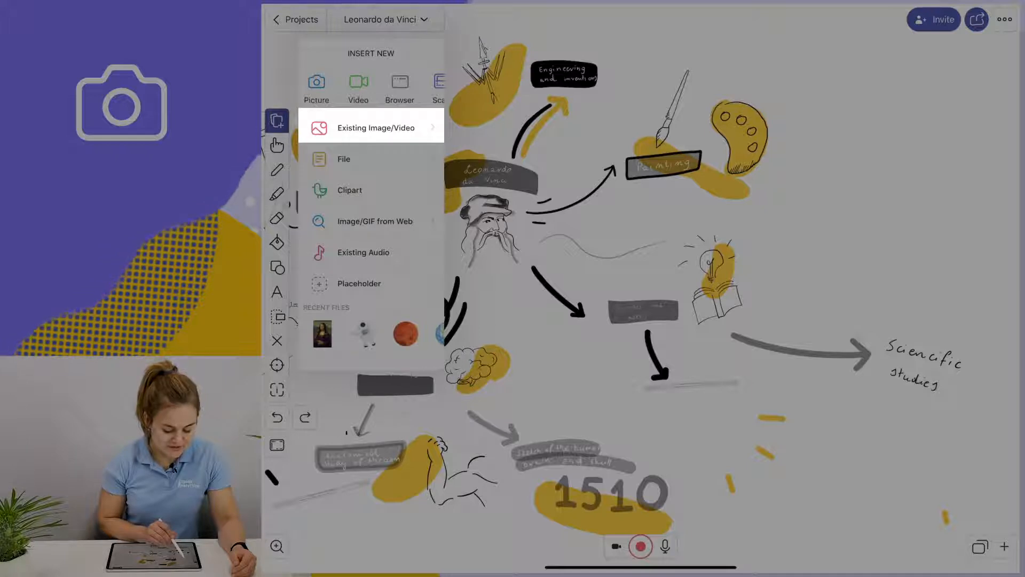
pyautogui.click(371, 127)
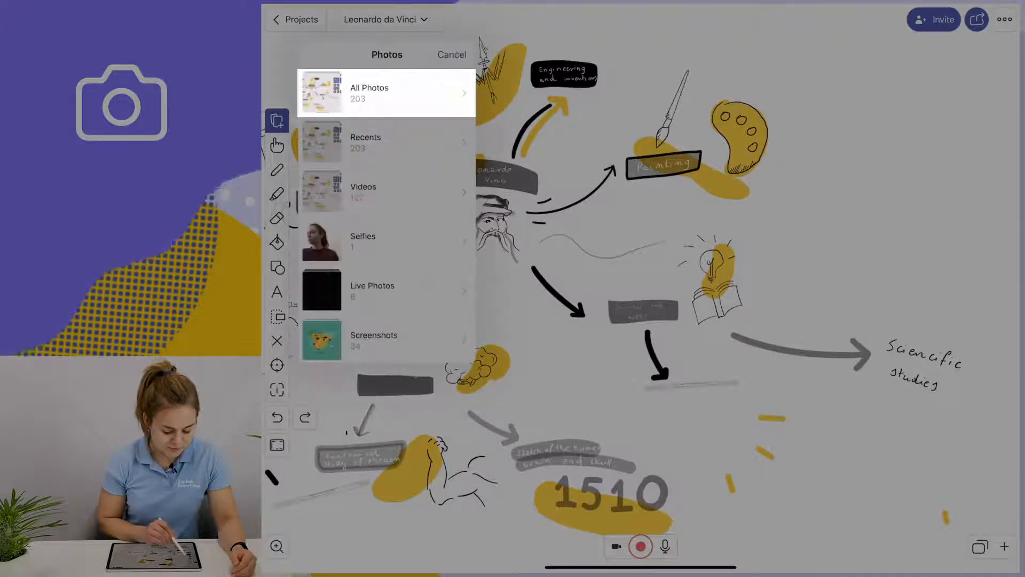
pyautogui.click(369, 92)
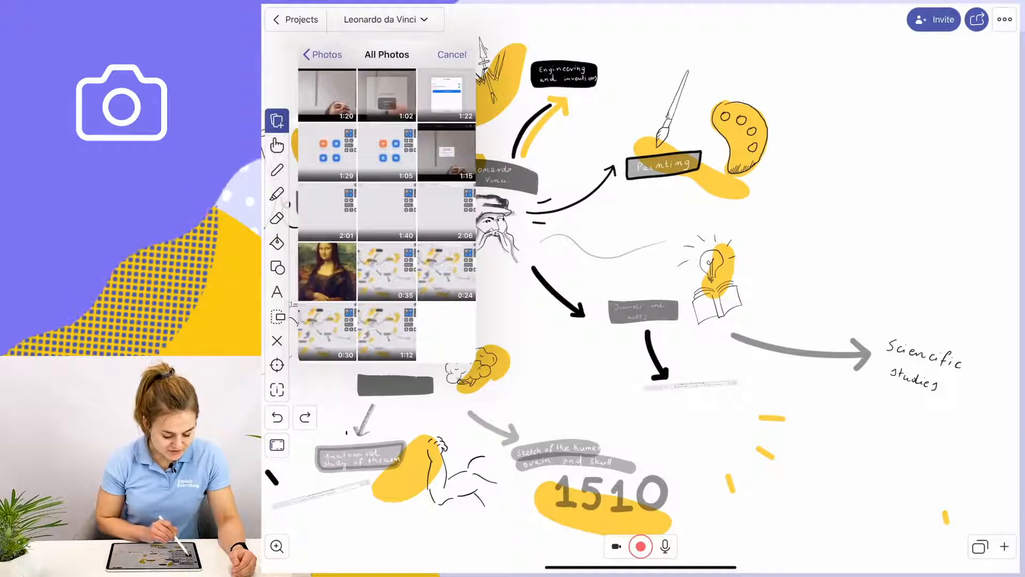
pyautogui.click(326, 271)
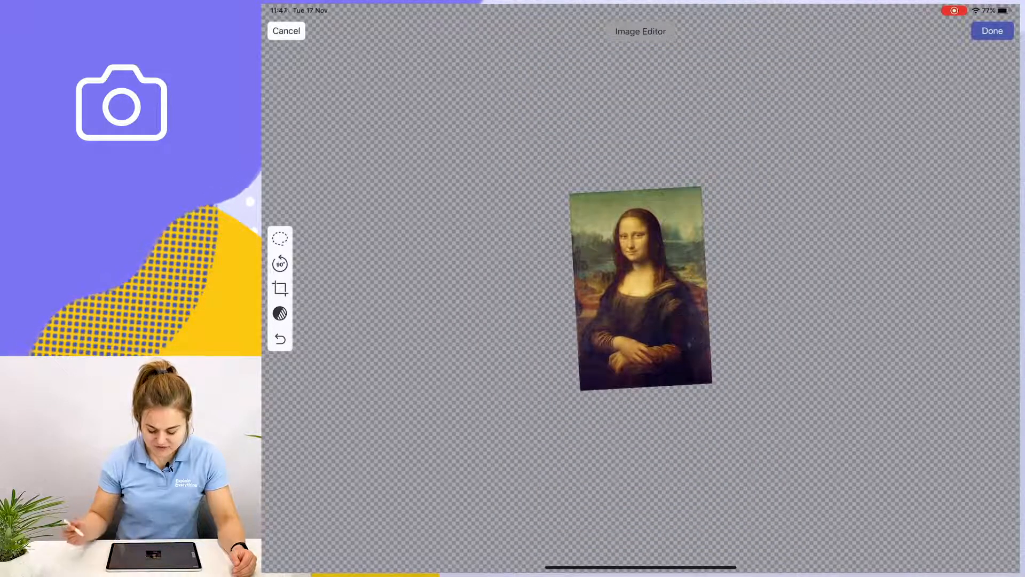
# Step: Confirm the Mona Lisa image in the Image Editor to place it on the canvas
pyautogui.click(992, 31)
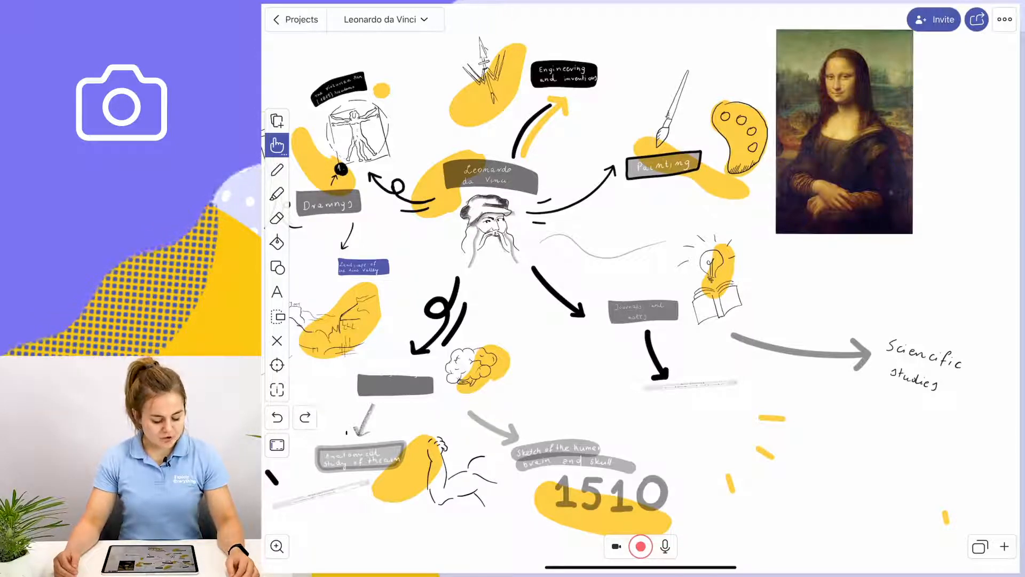
# Step: Choose Picture from the Insert tool to launch the camera
pyautogui.click(277, 119)
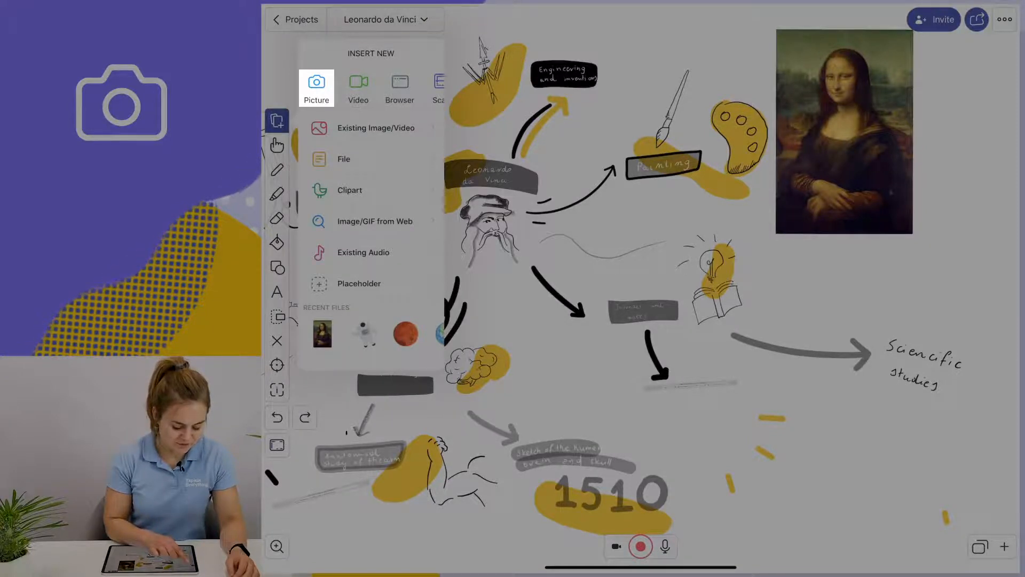
pyautogui.click(315, 88)
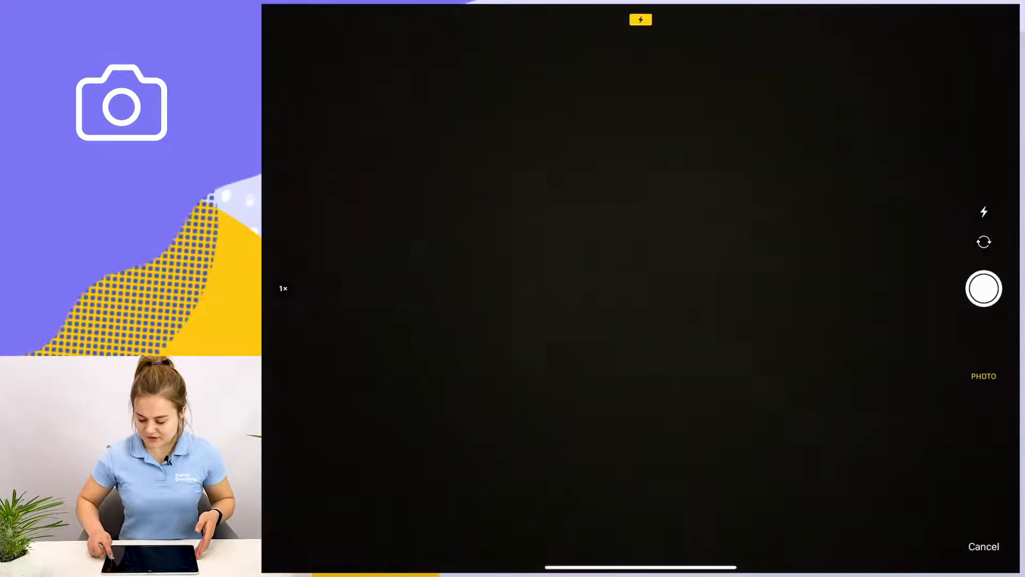
# Step: Take a selfie and confirm it in the Image Editor to place it on the canvas
pyautogui.click(983, 288)
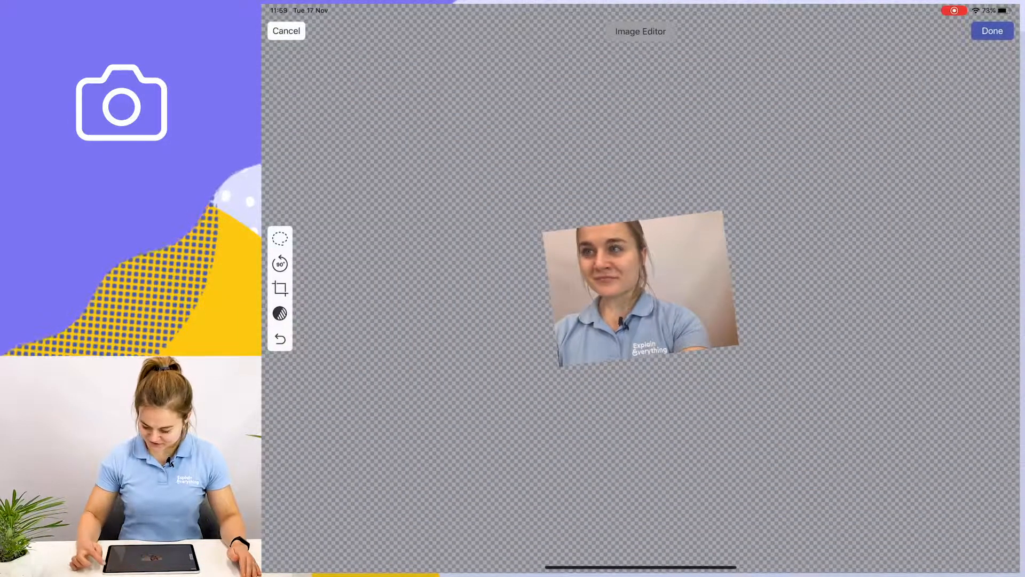
pyautogui.click(992, 31)
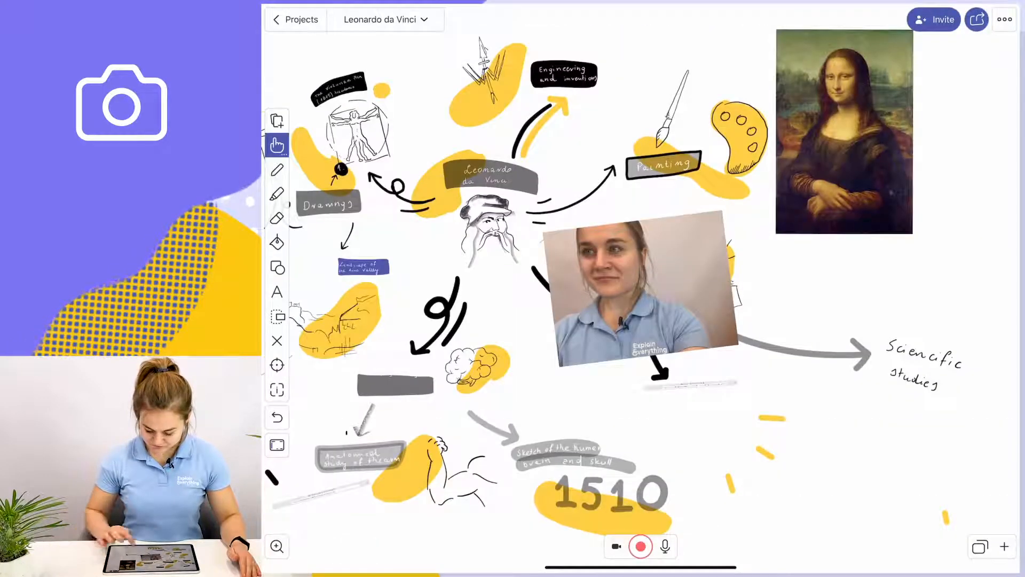